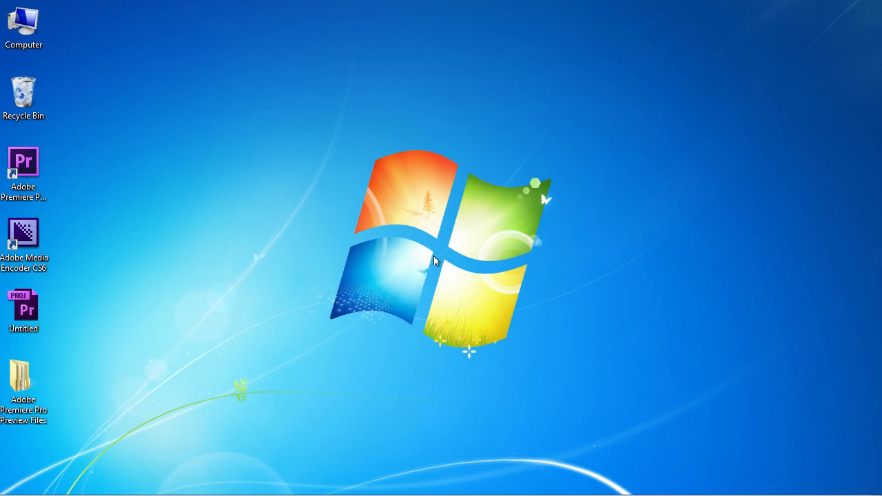
Open the Untitled project and place the playhead near the sequence start
{"action": "left_click", "coordinate": [22, 310]}
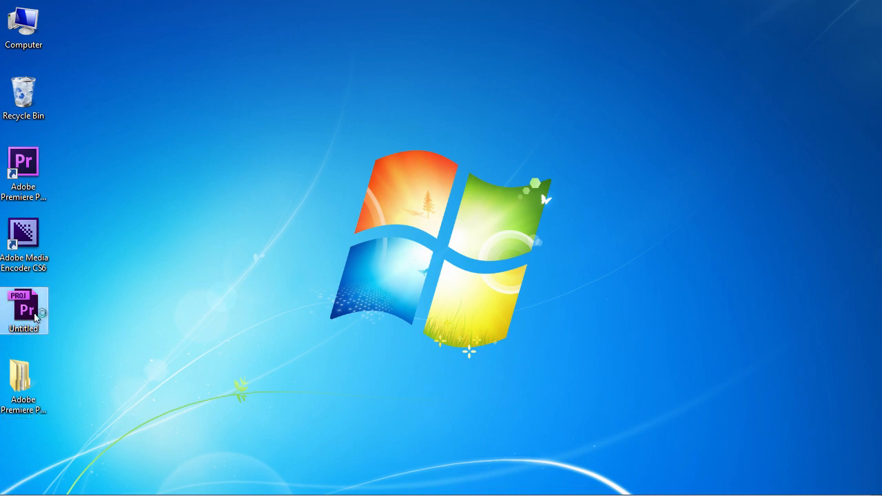
{"action": "double_click", "coordinate": [24, 310]}
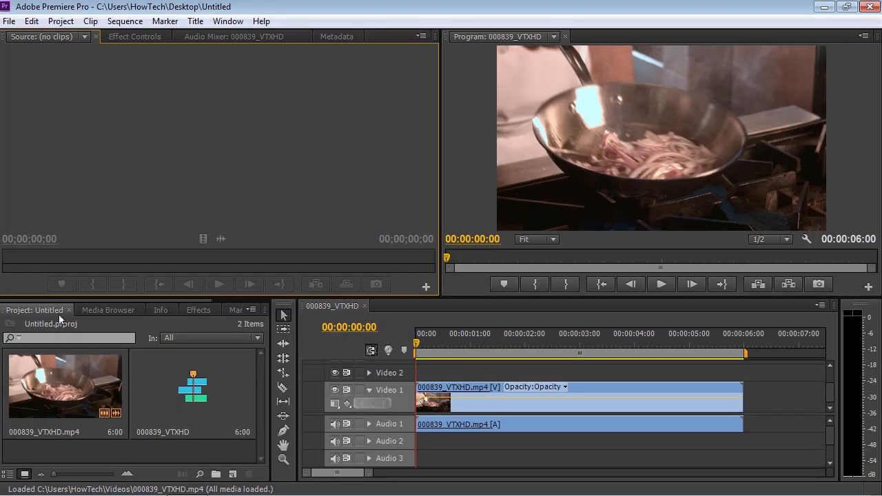
{"action": "left_click", "coordinate": [476, 350]}
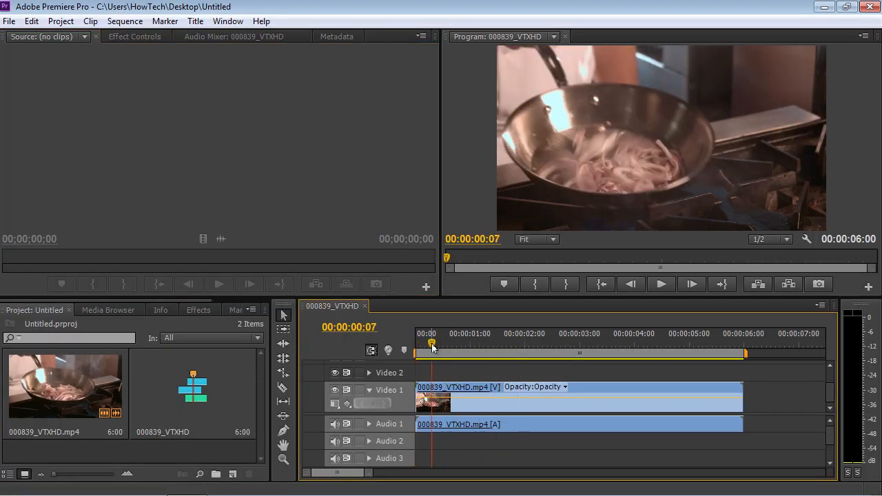
{"action": "left_click", "coordinate": [11, 21]}
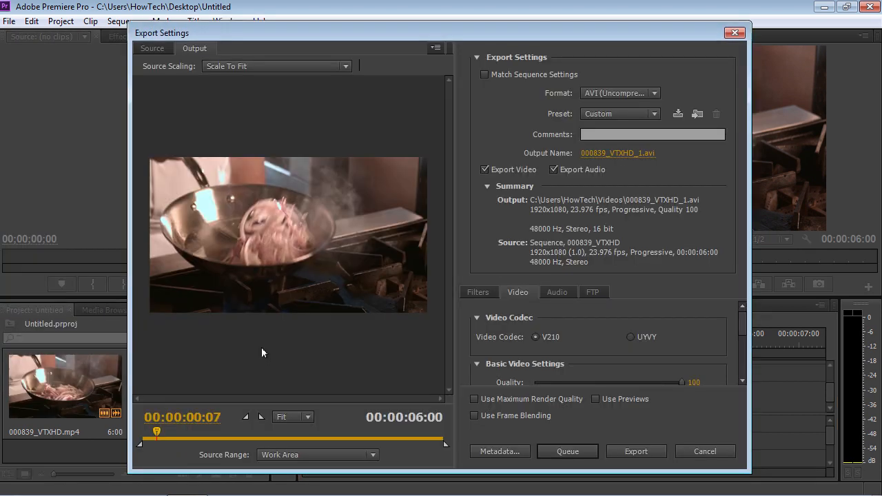
Drag the export out point to shorten the range to 00:00:05:03
{"action": "left_click_drag", "start_coordinate": [155, 434], "coordinate": [149, 440]}
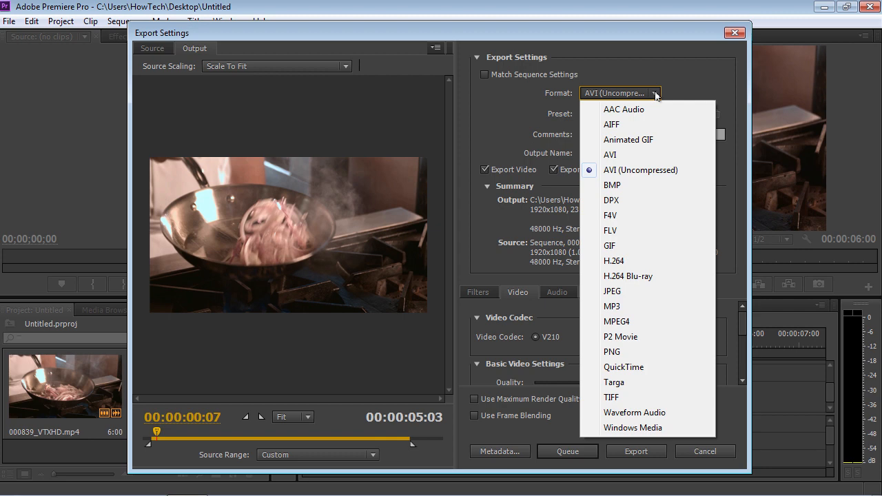
{"action": "mouse_move", "coordinate": [631, 261]}
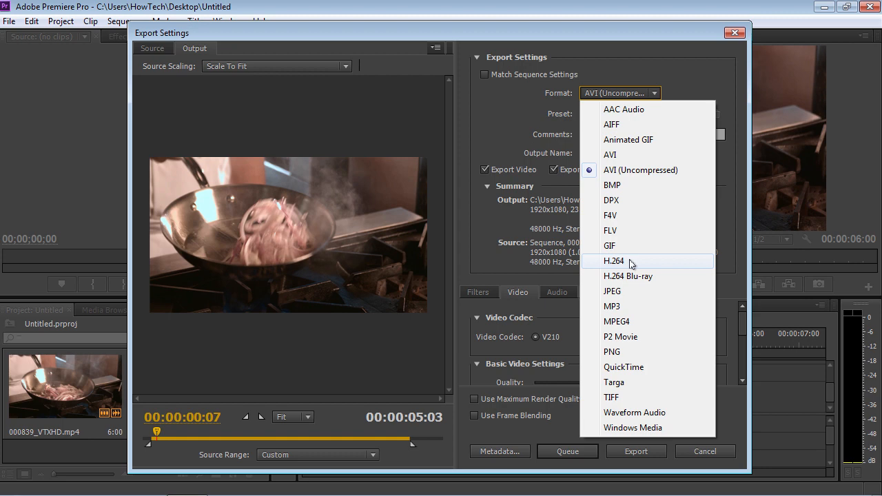
Choose H.264 as the export format and review its Video settings
{"action": "left_click", "coordinate": [602, 260]}
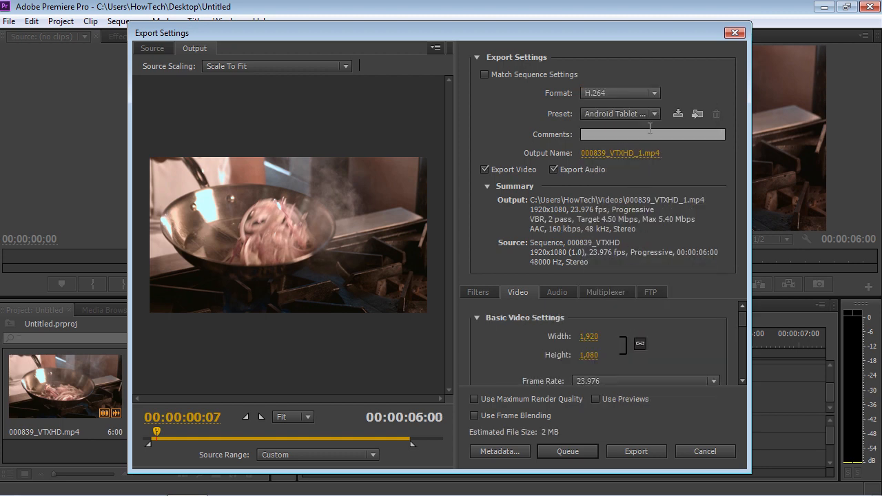
{"action": "left_click", "coordinate": [621, 114]}
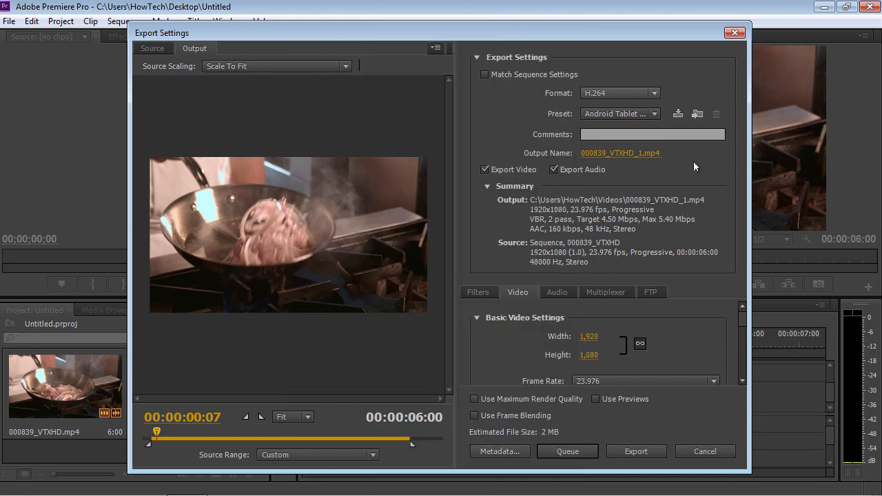
{"action": "scroll", "scroll_direction": "down", "scroll_amount": 3}
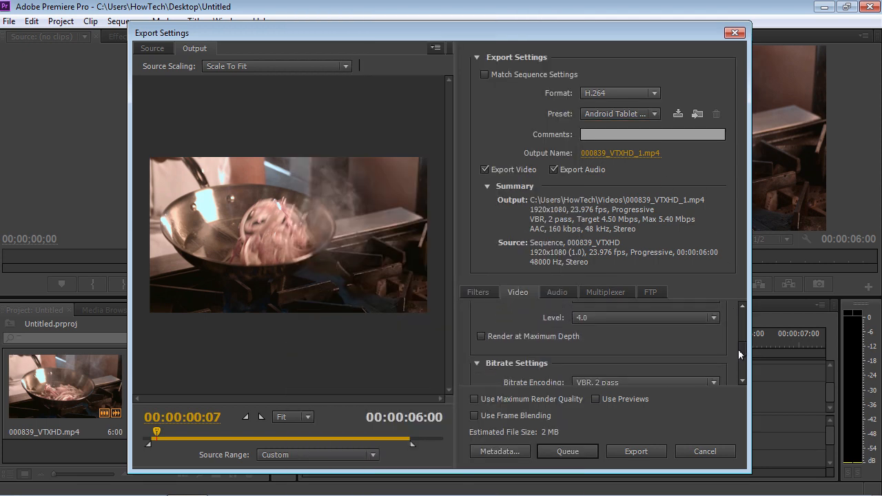
{"action": "scroll", "scroll_direction": "down", "scroll_amount": 3}
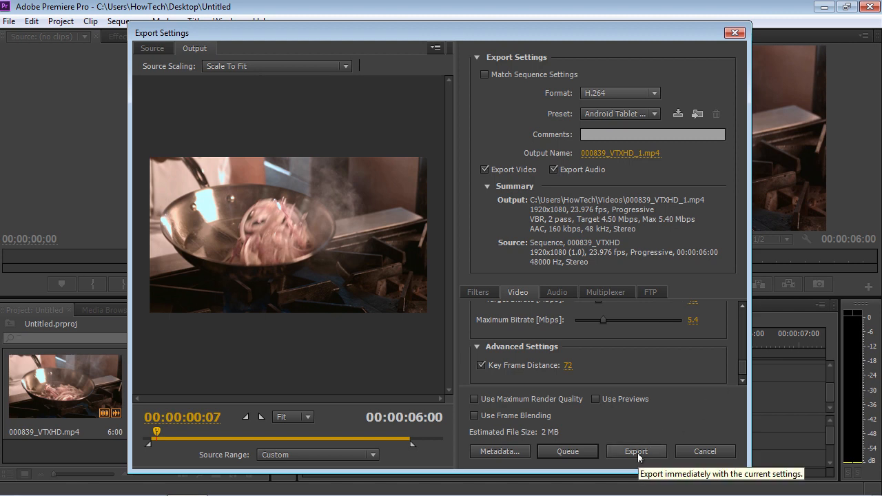
Export the sequence, launch Adobe Media Encoder CS6, and begin adding a source
{"action": "left_click", "coordinate": [635, 451]}
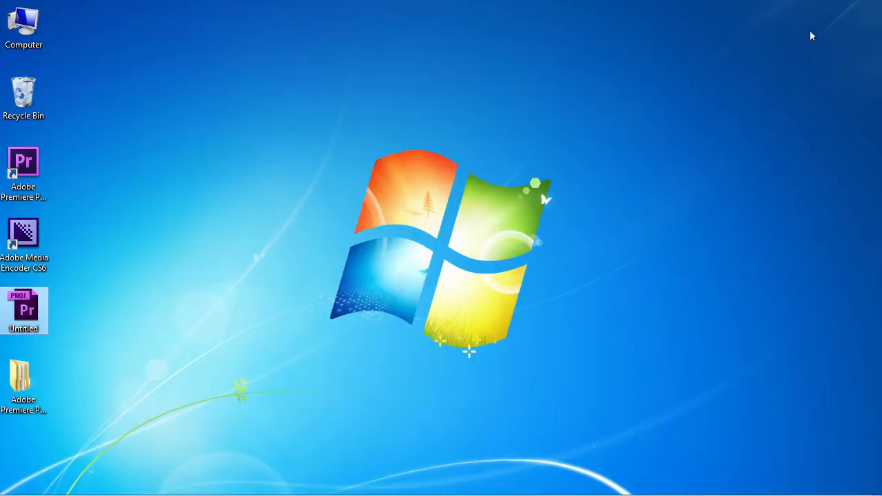
{"action": "double_click", "coordinate": [24, 233]}
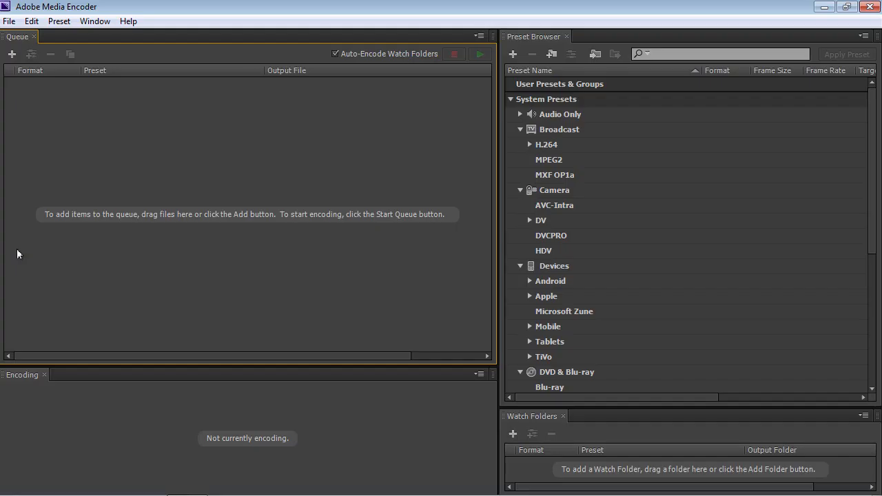
{"action": "mouse_move", "coordinate": [173, 195]}
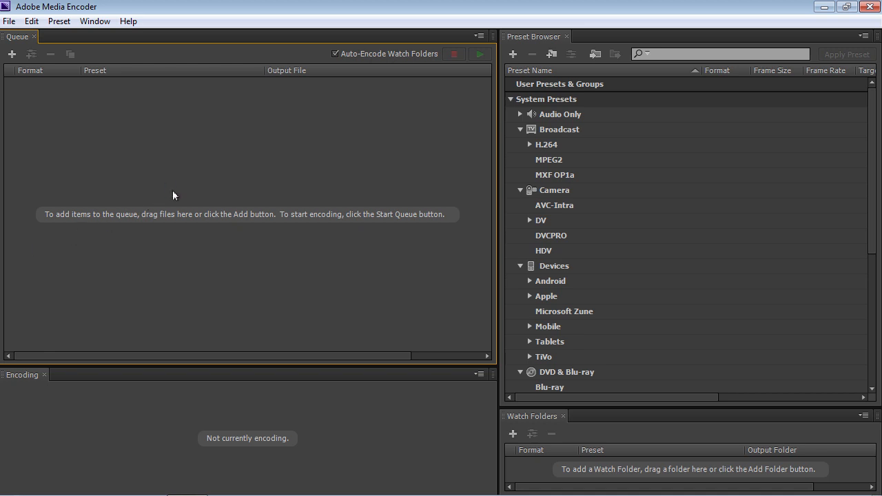
{"action": "left_click", "coordinate": [13, 53]}
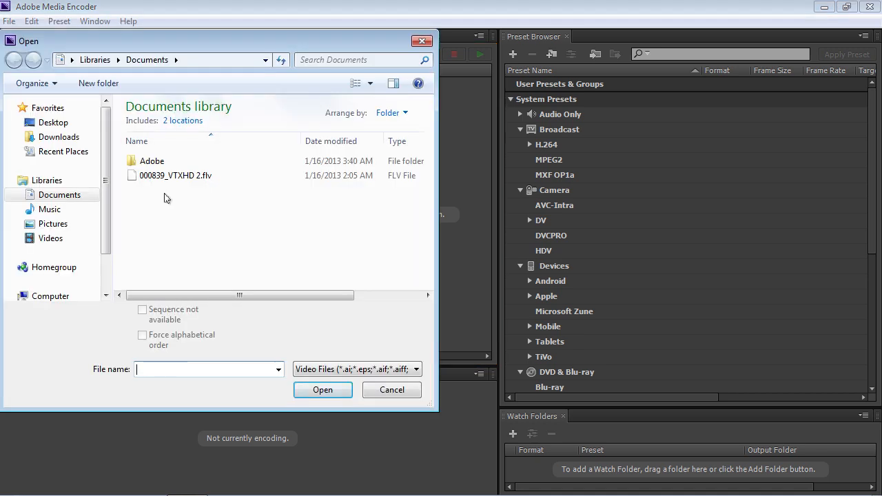
Open the Untitled Premiere project from the Desktop
{"action": "left_click", "coordinate": [53, 122]}
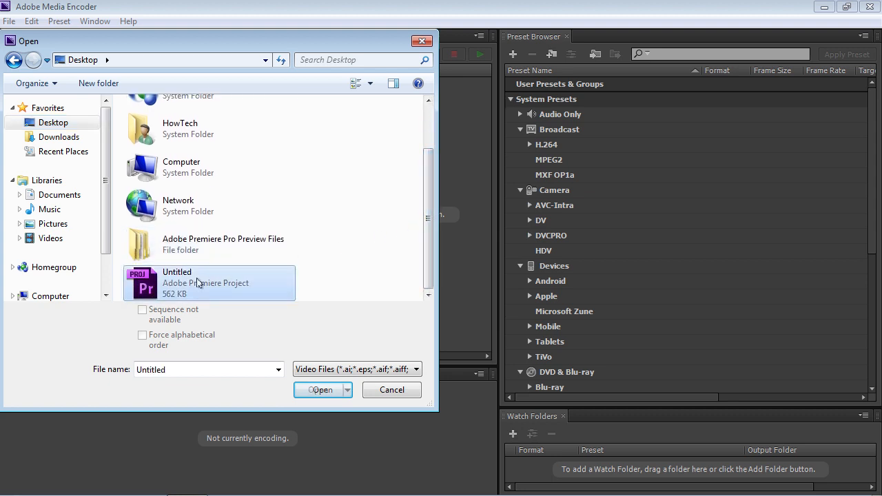
{"action": "mouse_move", "coordinate": [323, 399]}
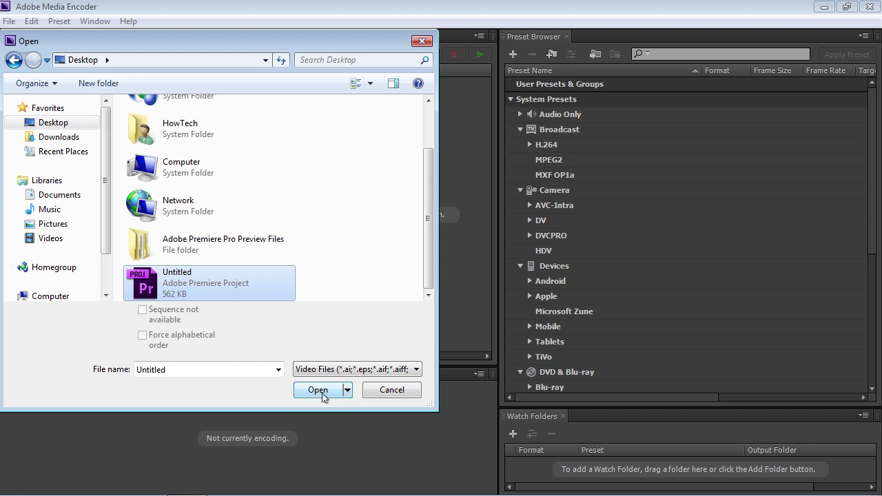
{"action": "left_click", "coordinate": [316, 390]}
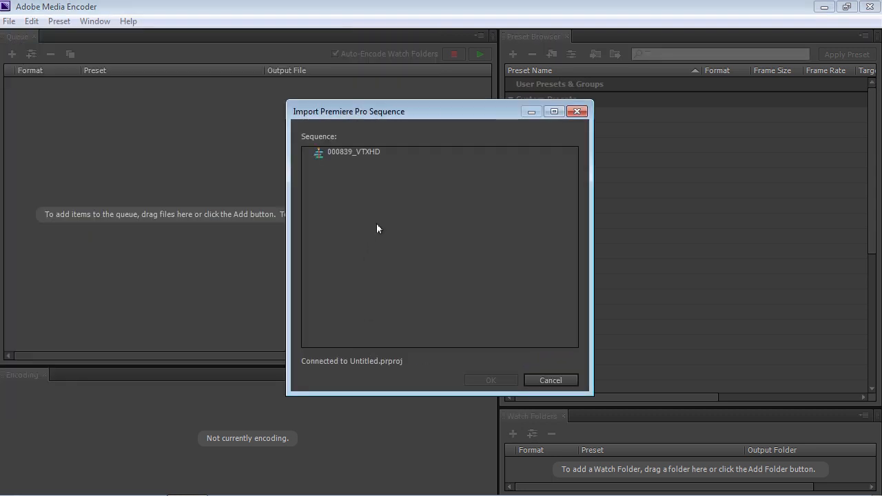
Import the 000839_VTXHD sequence into the Media Encoder queue
{"action": "left_click", "coordinate": [354, 151]}
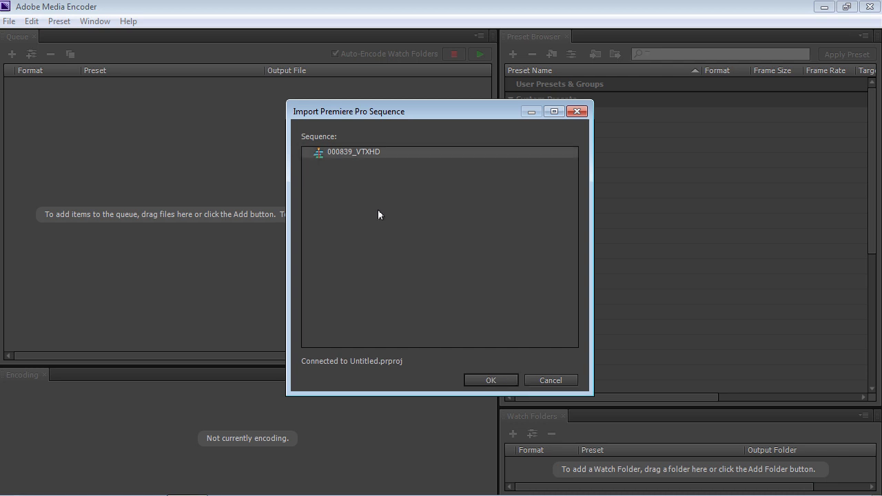
{"action": "left_click", "coordinate": [491, 380]}
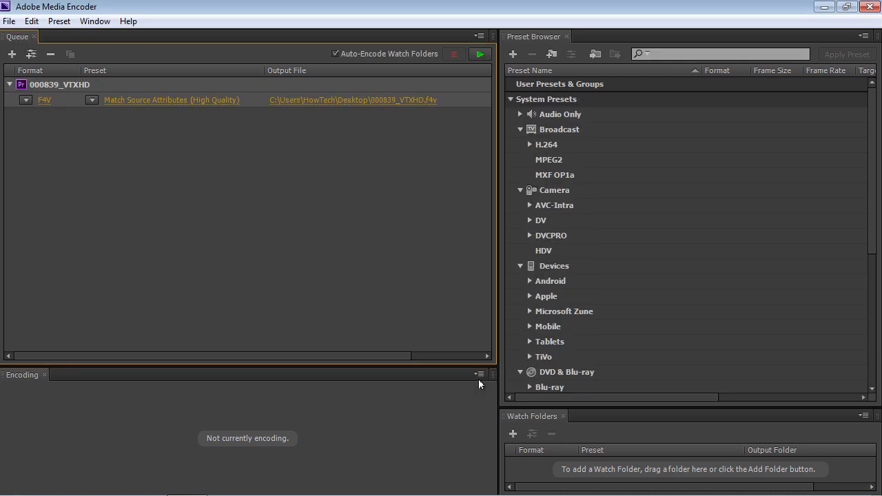
{"action": "mouse_move", "coordinate": [342, 109]}
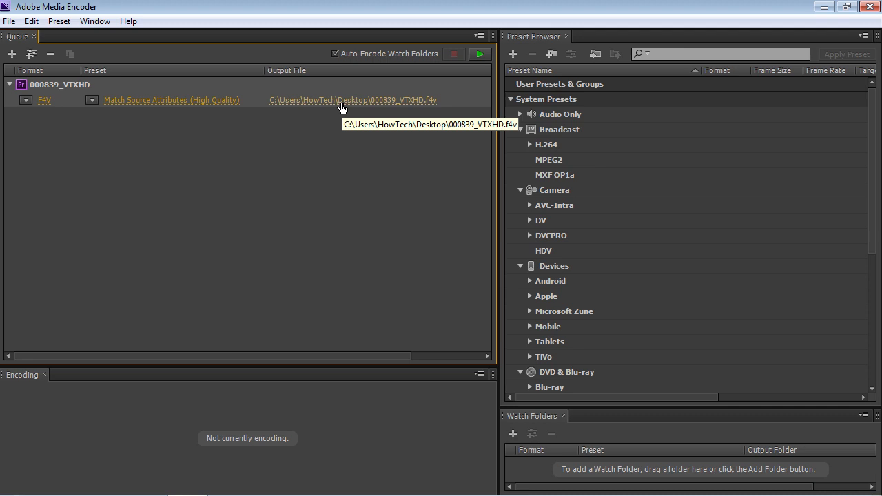
Apply the Web Video YouTube HD 1080p 23.976 preset to the queued job
{"action": "scroll", "scroll_direction": "down", "scroll_amount": 3}
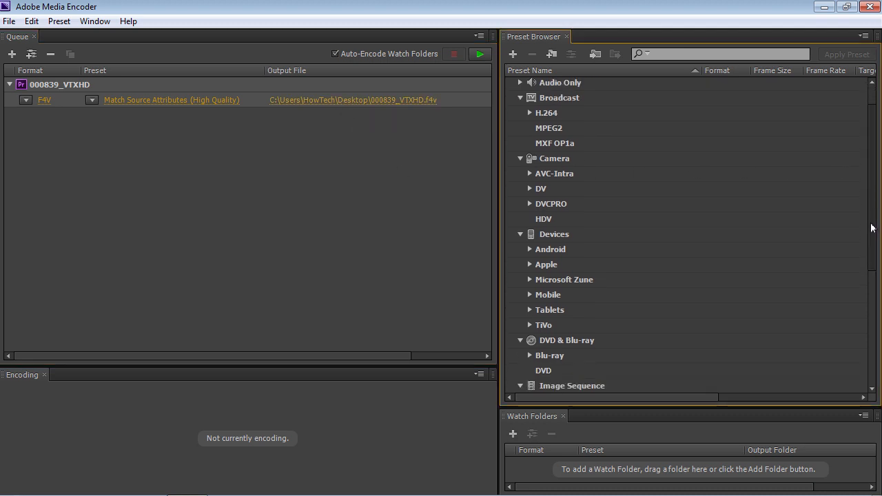
{"action": "scroll", "scroll_direction": "down", "scroll_amount": 3}
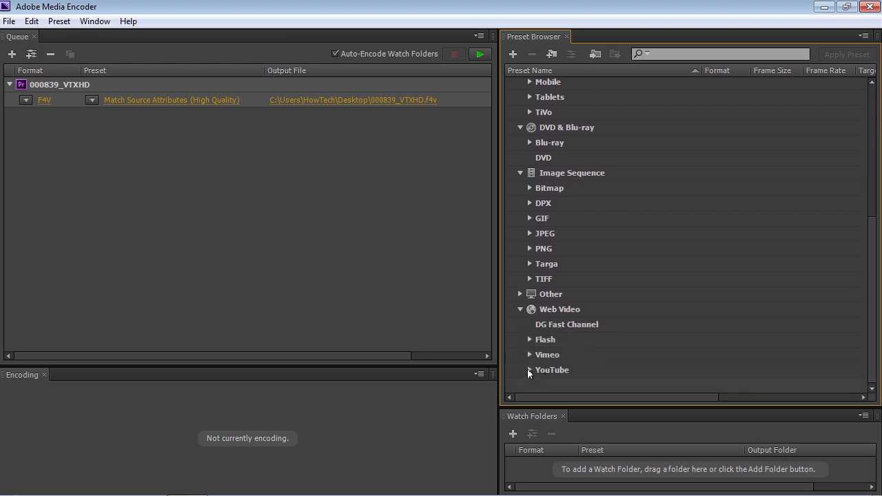
{"action": "left_click", "coordinate": [530, 370]}
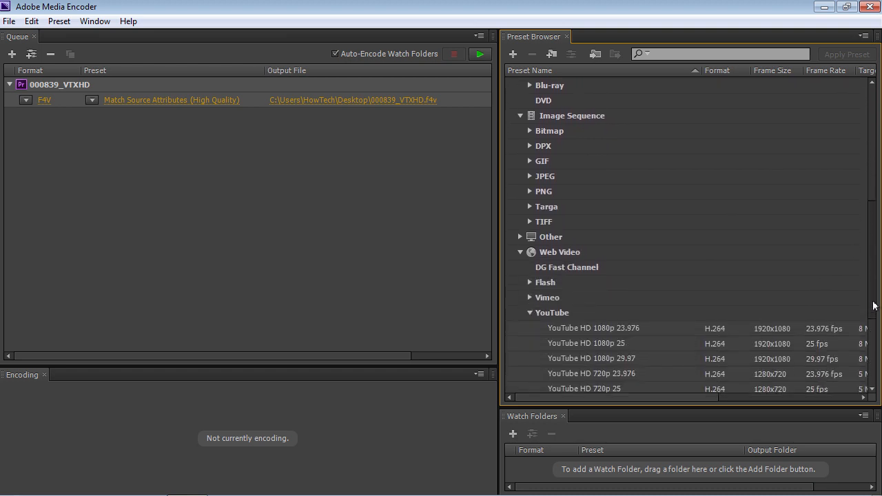
{"action": "scroll", "scroll_direction": "down", "scroll_amount": 3}
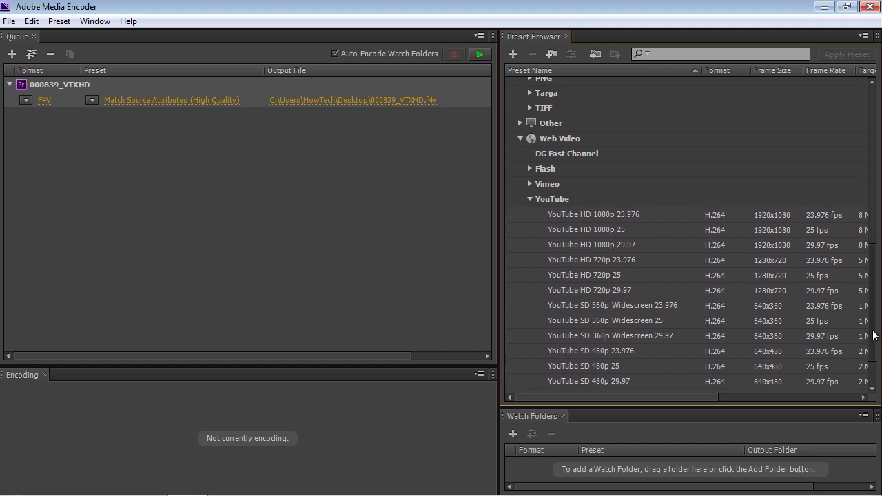
{"action": "left_click", "coordinate": [593, 215]}
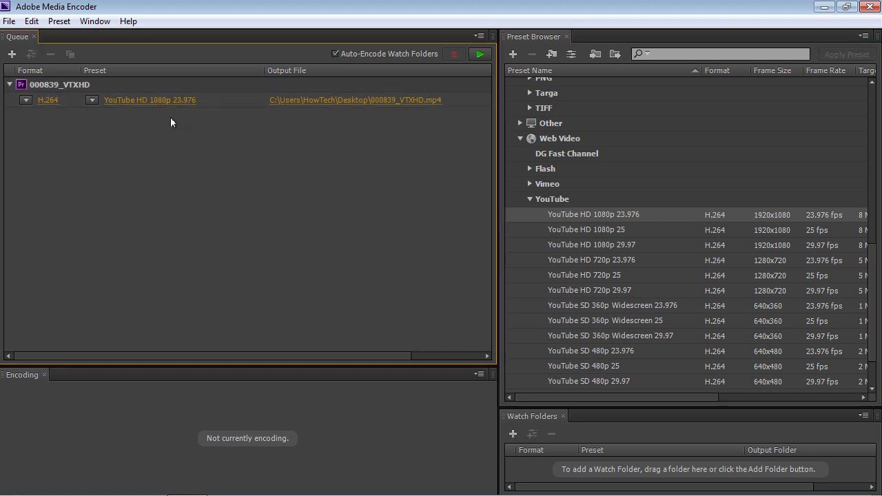
Start the queue to encode 000839_VTXHD.mp4
{"action": "left_click", "coordinate": [477, 54]}
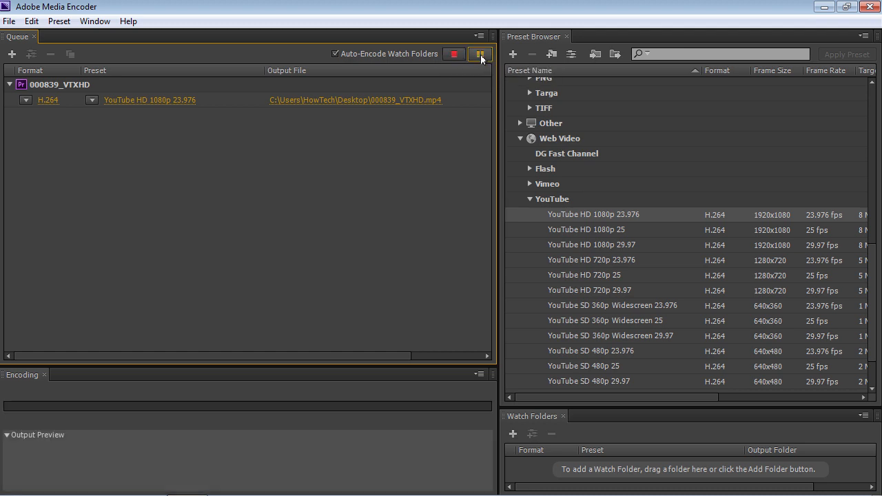
{"action": "left_click", "coordinate": [478, 53]}
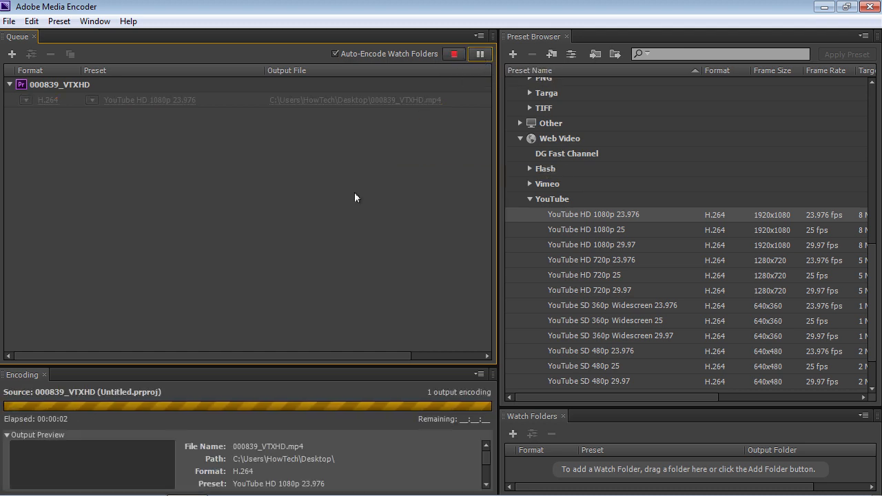